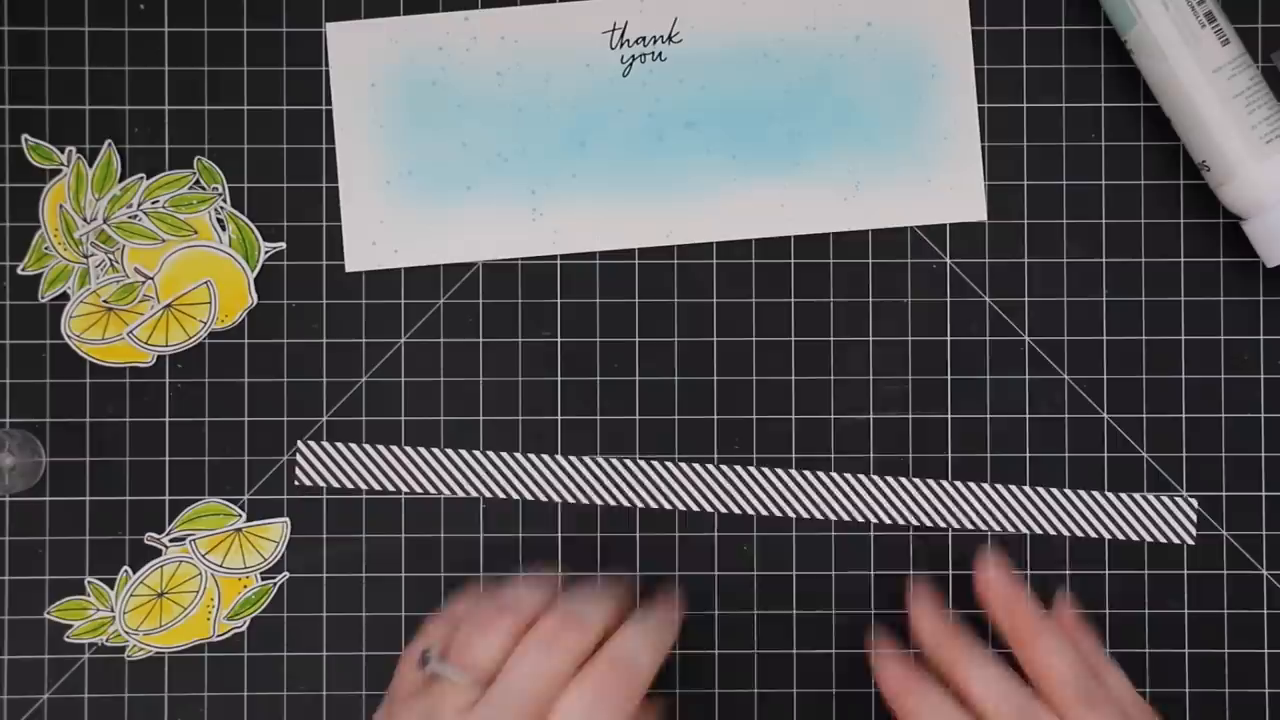
Step: Press the black-and-white striped strip across the lower part of the blue thank-you panel
drag(660, 150, 720, 400)
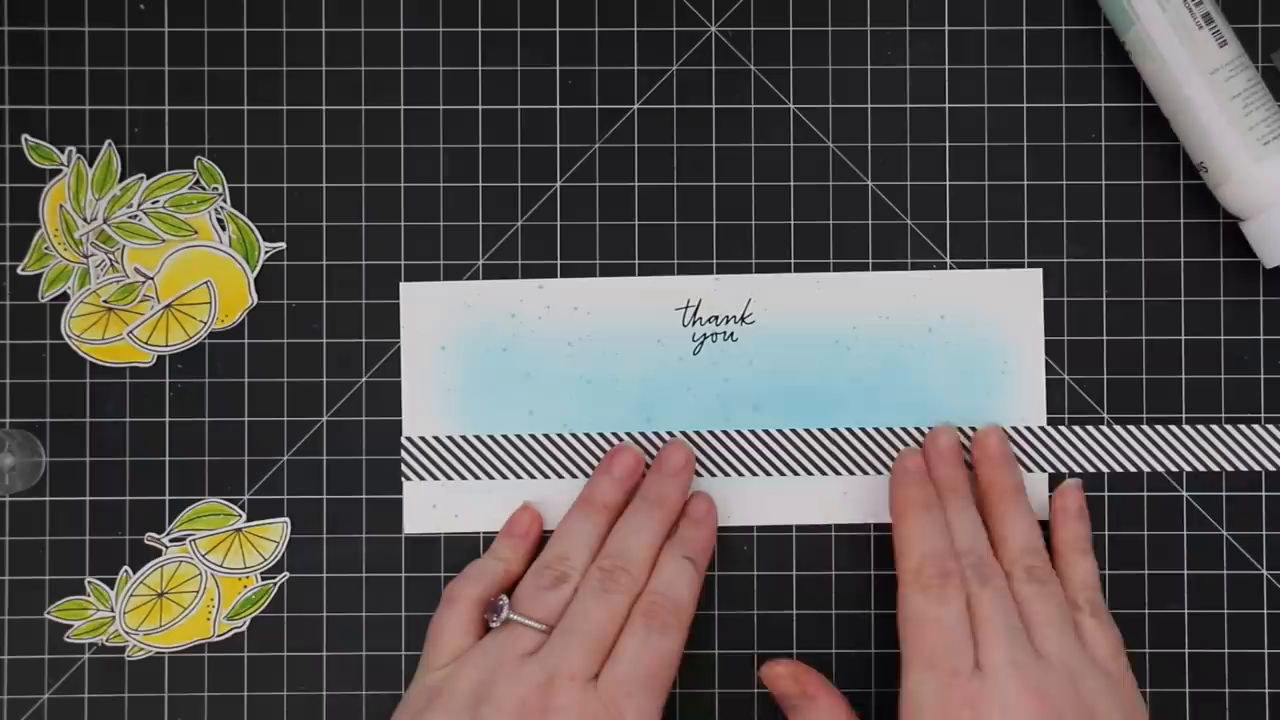